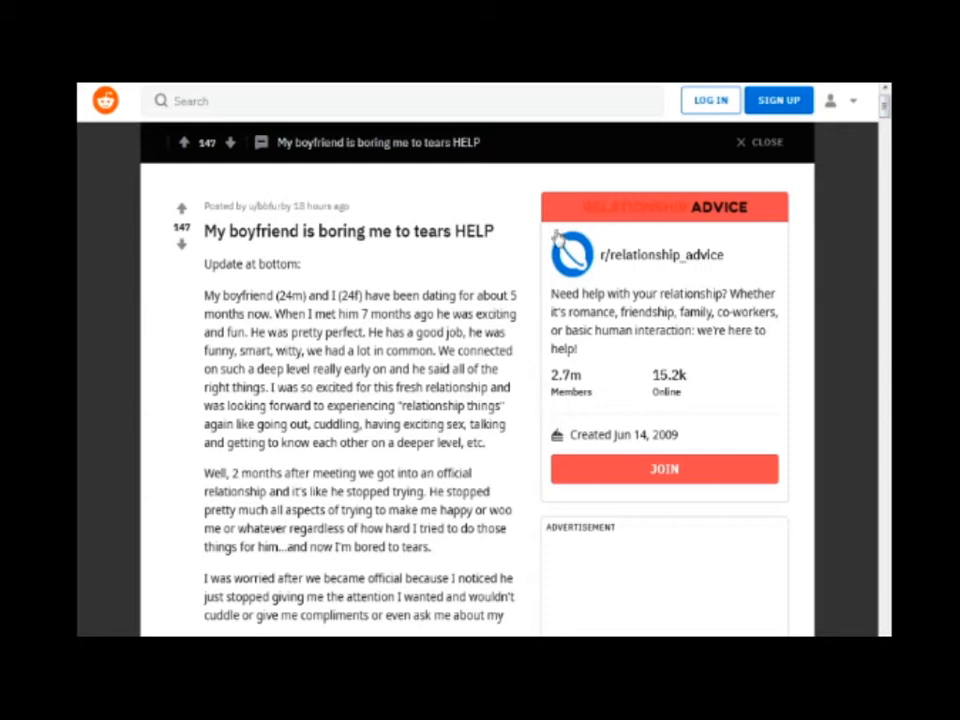
pyautogui.scroll(-3)
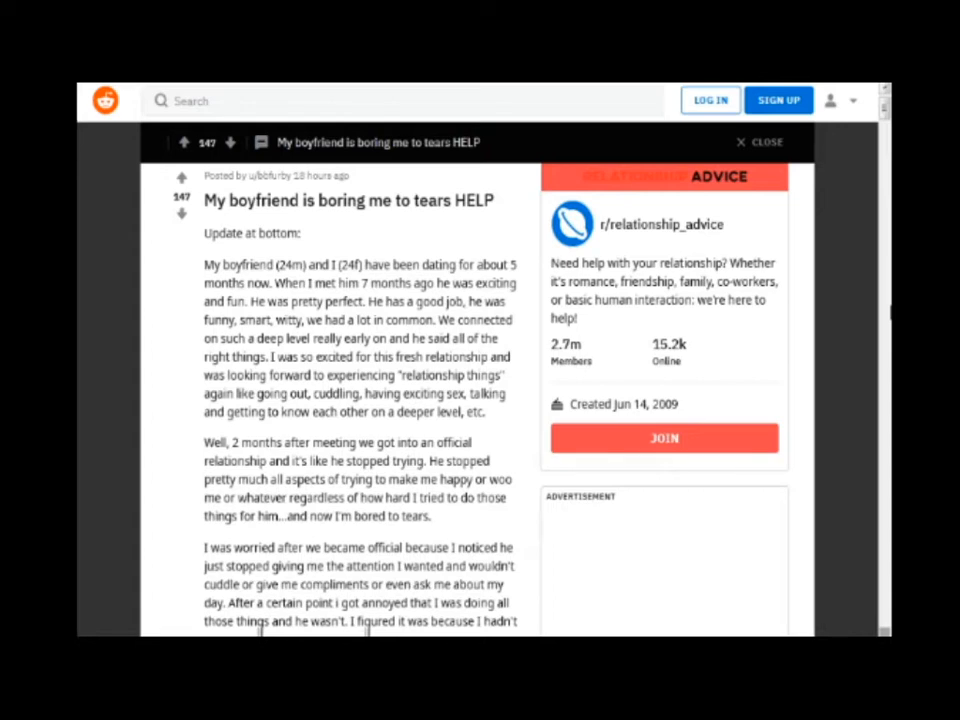
pyautogui.scroll(-3)
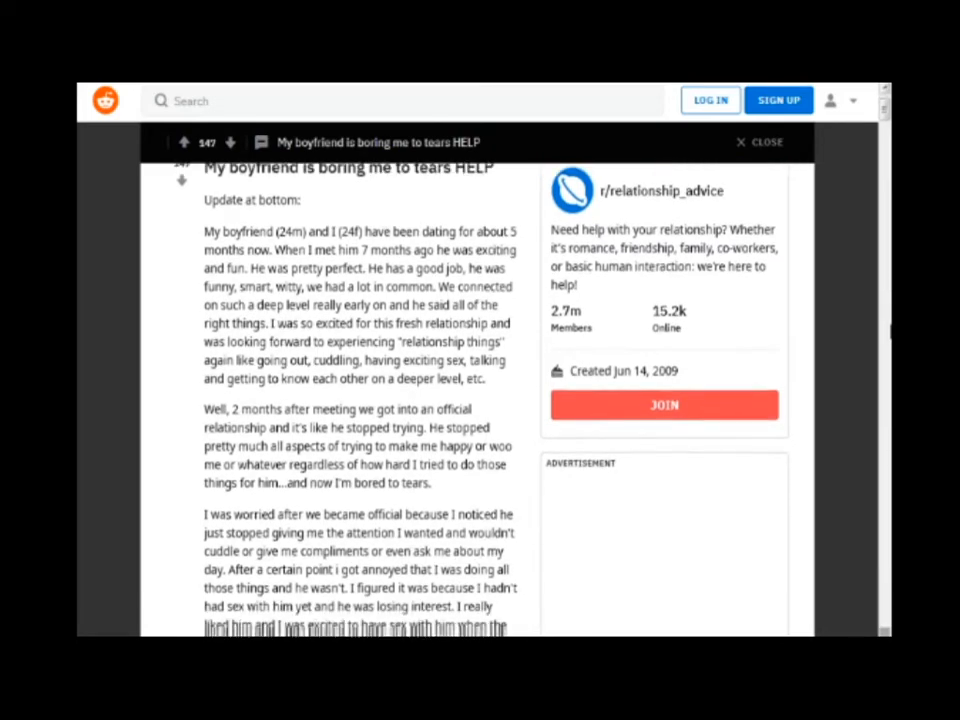
pyautogui.scroll(-3)
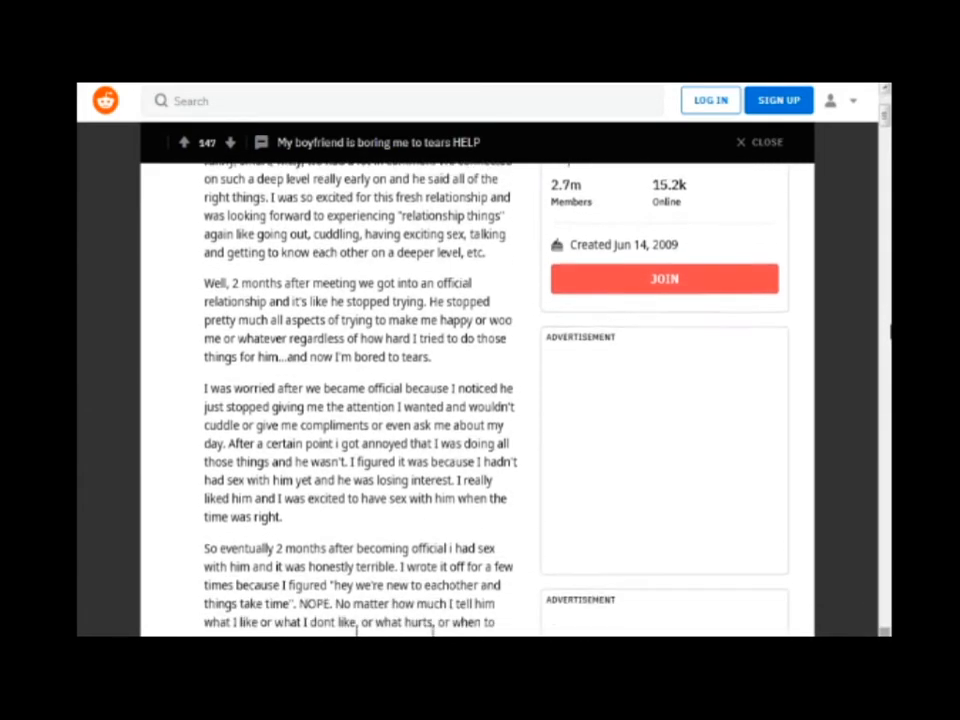
pyautogui.scroll(-3)
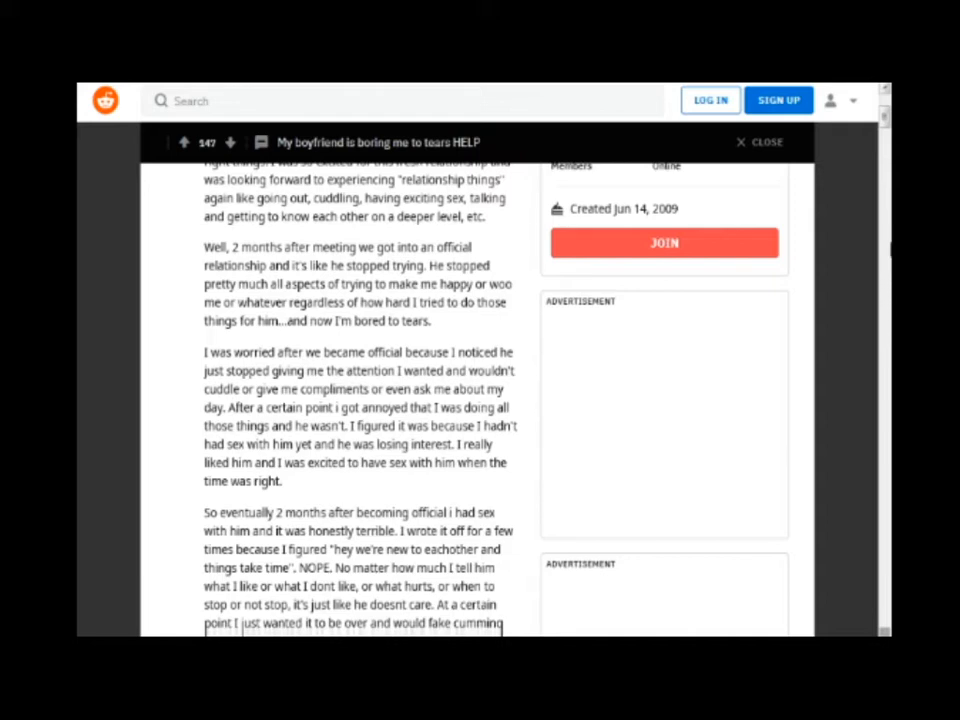
pyautogui.scroll(-3)
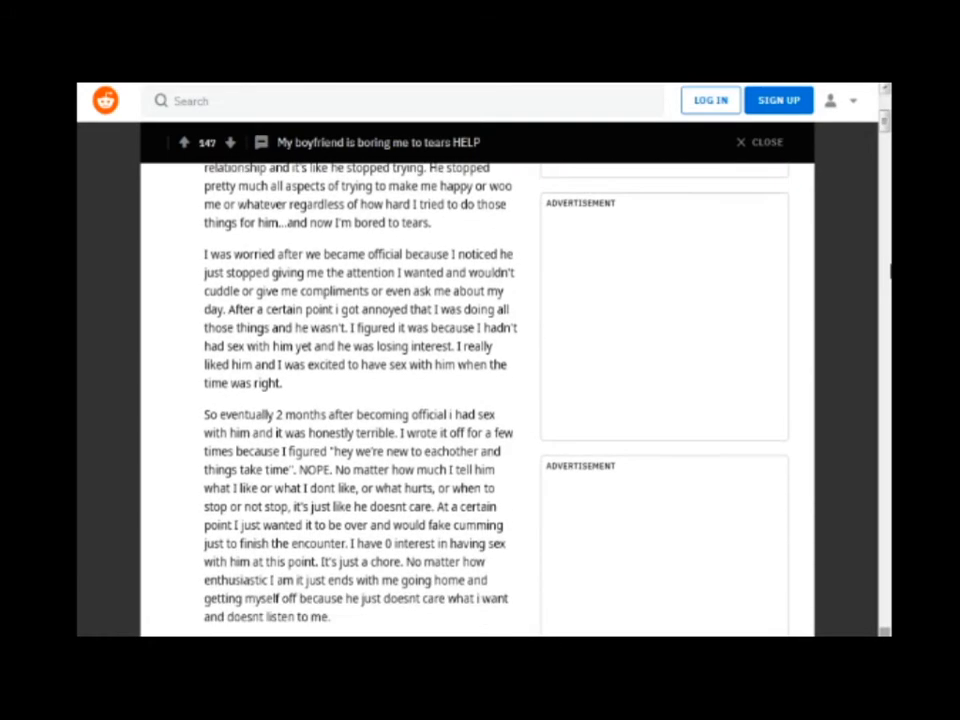
pyautogui.scroll(-3)
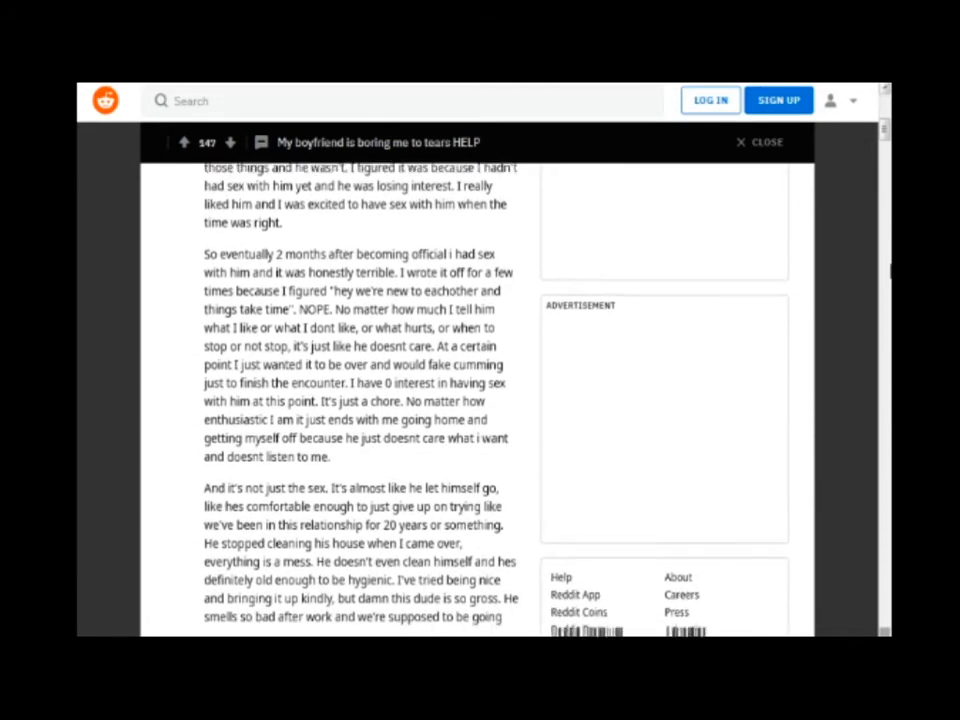
pyautogui.scroll(-3)
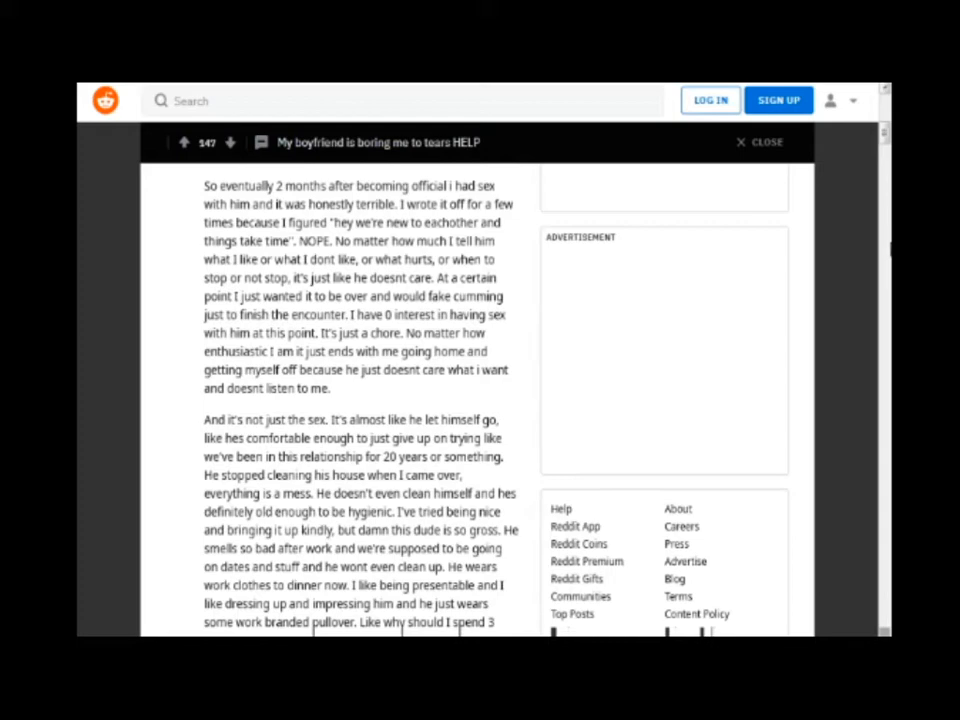
pyautogui.scroll(-3)
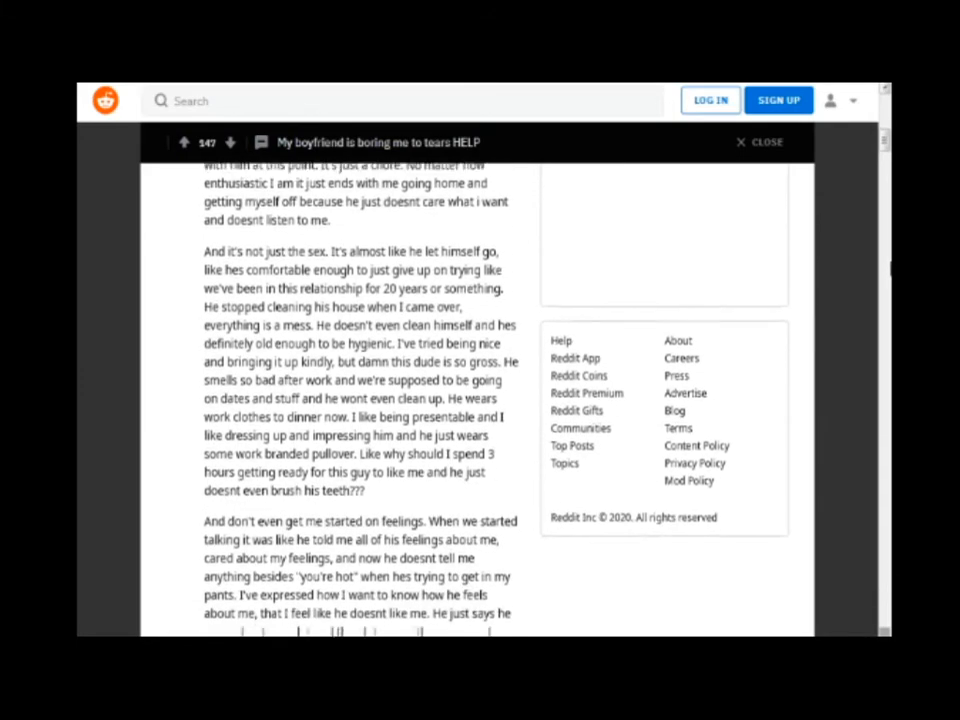
pyautogui.scroll(-3)
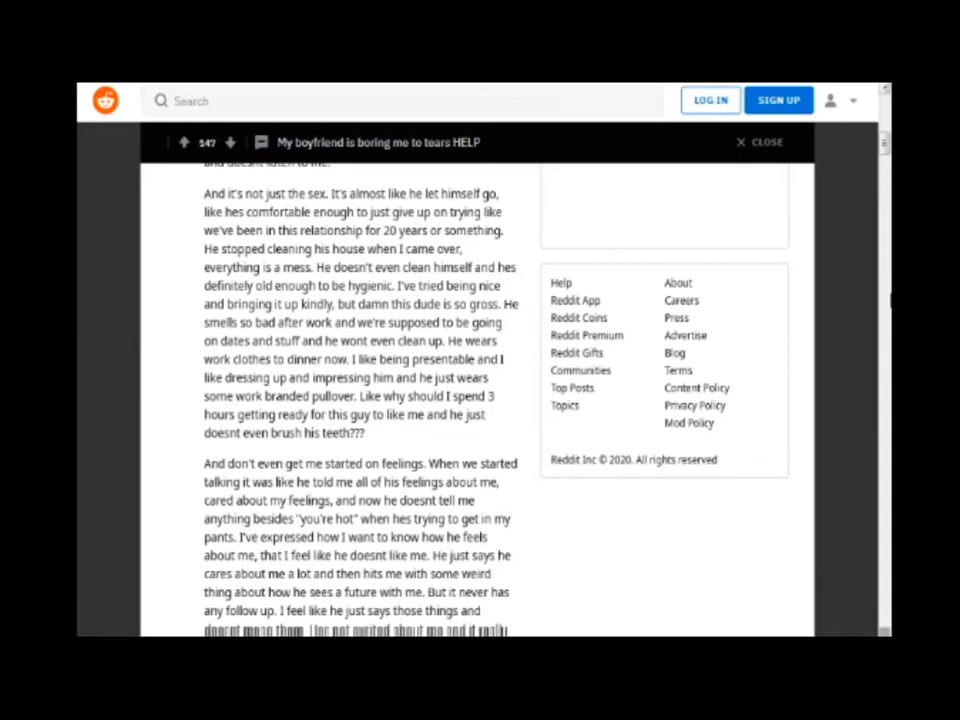
pyautogui.scroll(-3)
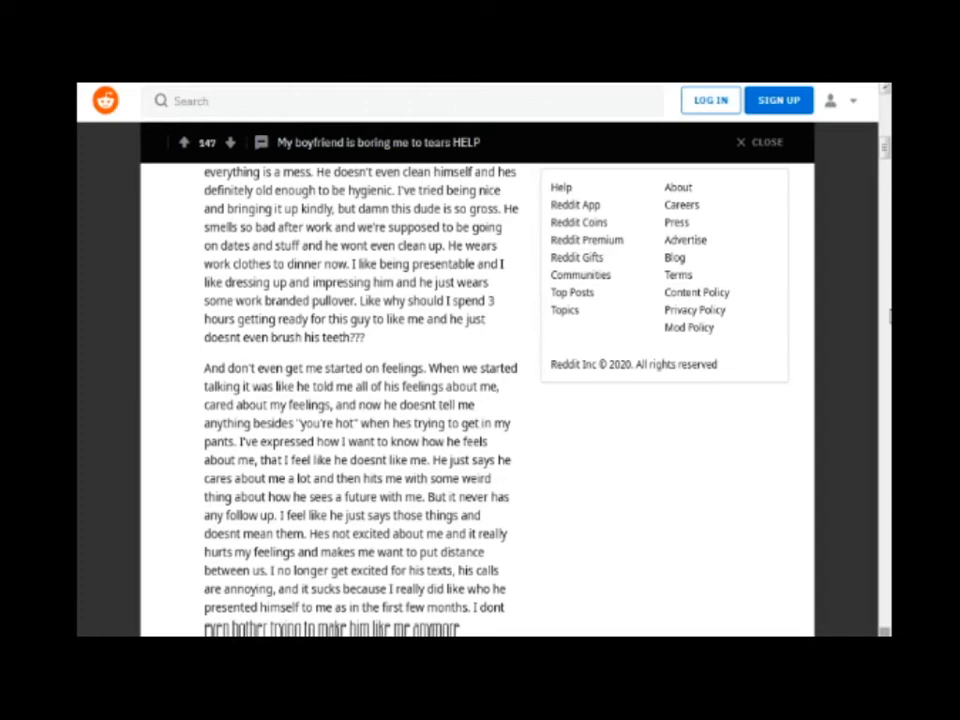
pyautogui.scroll(-3)
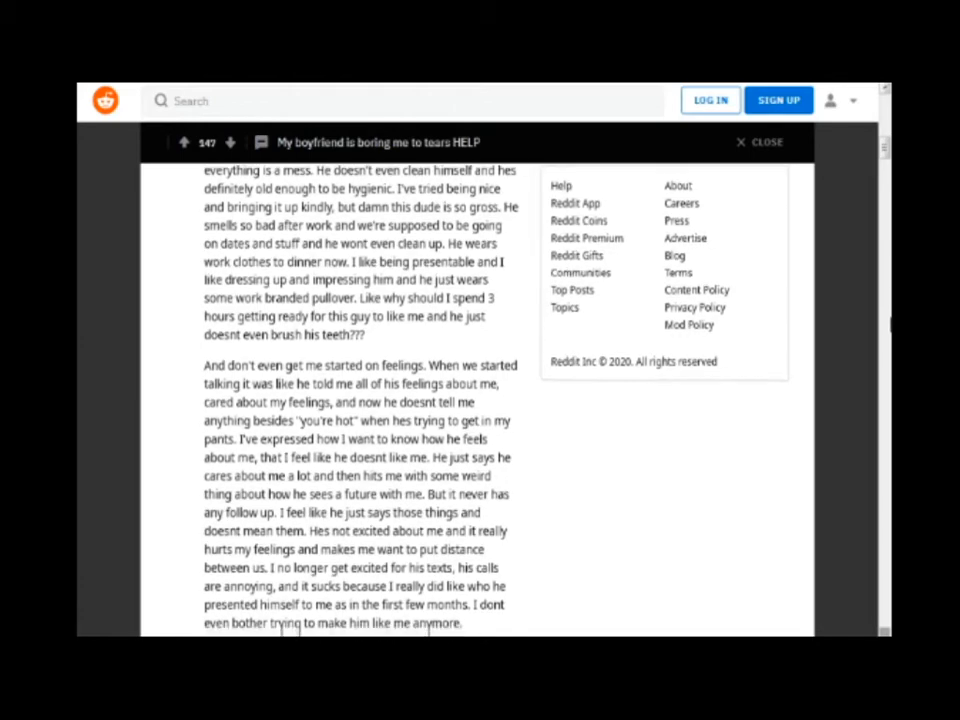
pyautogui.scroll(-3)
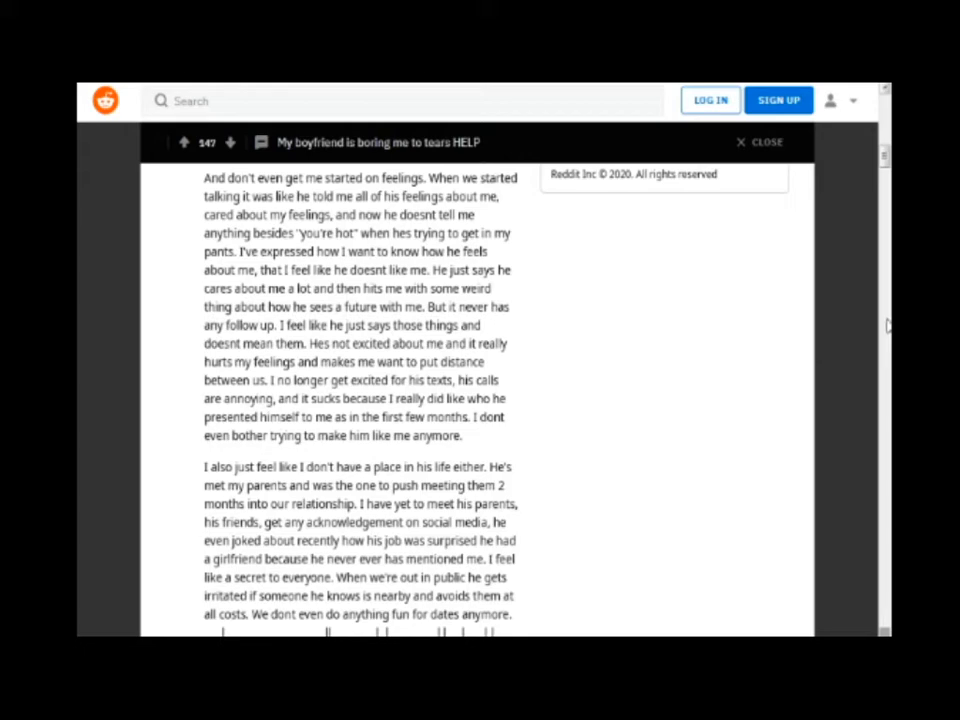
pyautogui.scroll(-3)
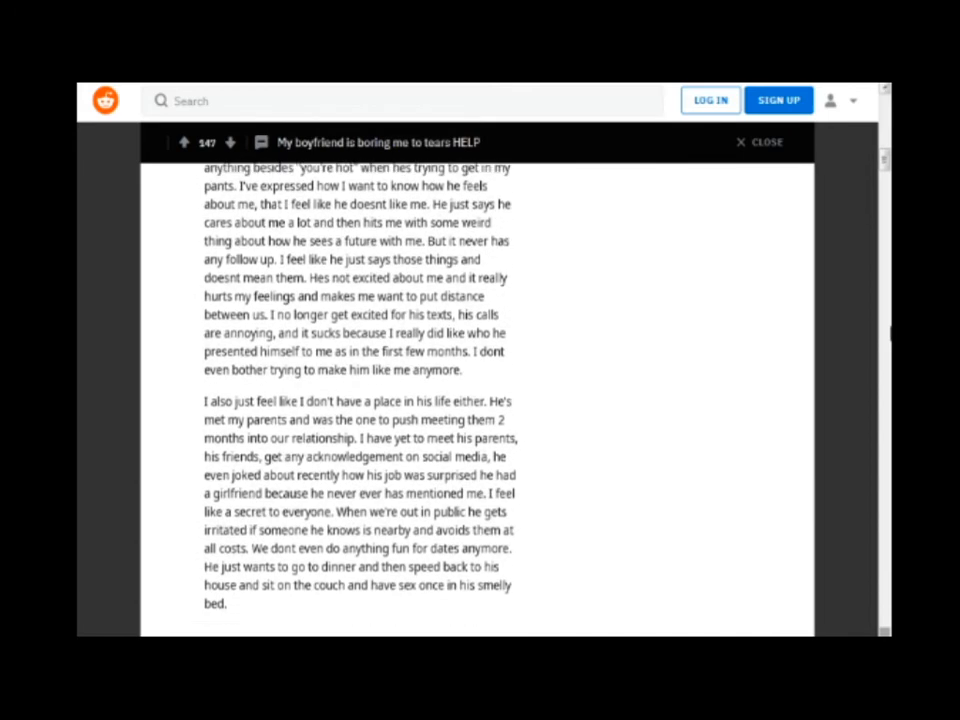
pyautogui.scroll(-3)
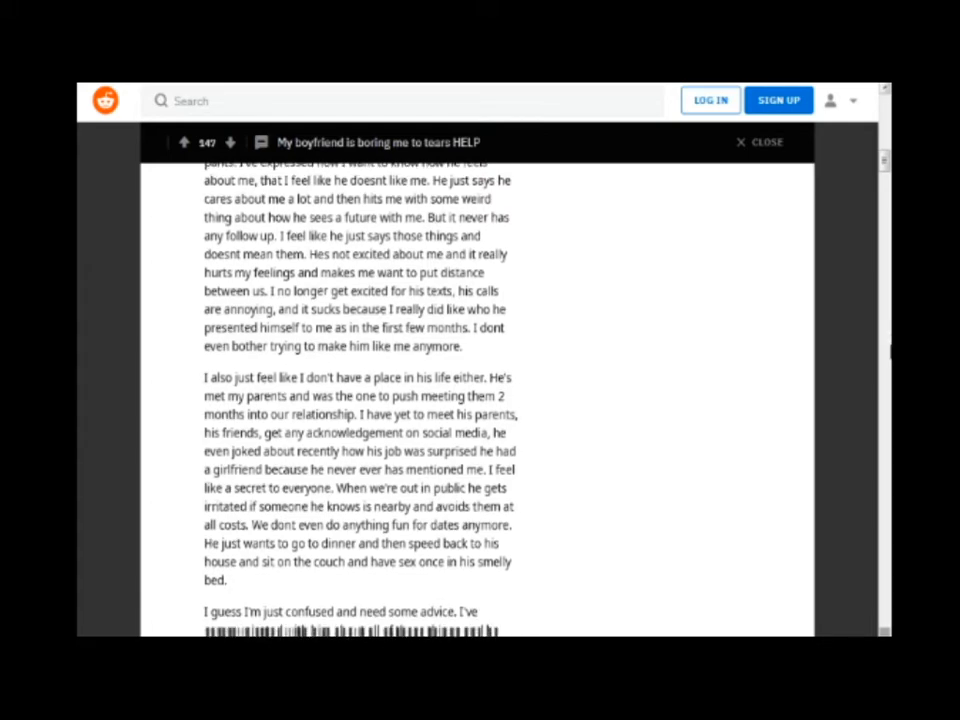
pyautogui.scroll(-3)
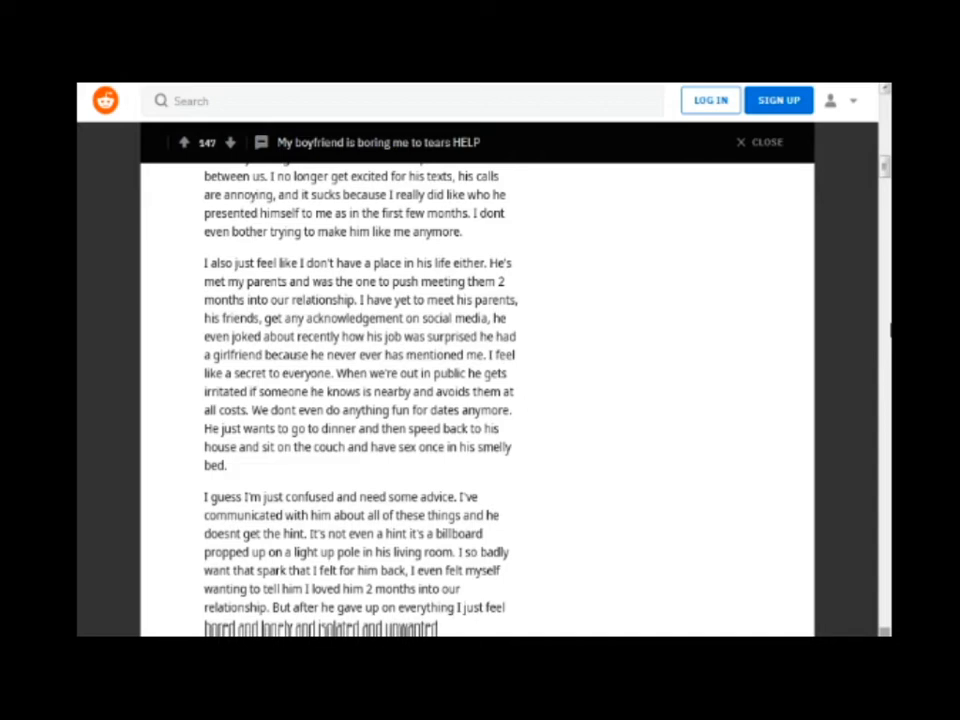
pyautogui.scroll(-3)
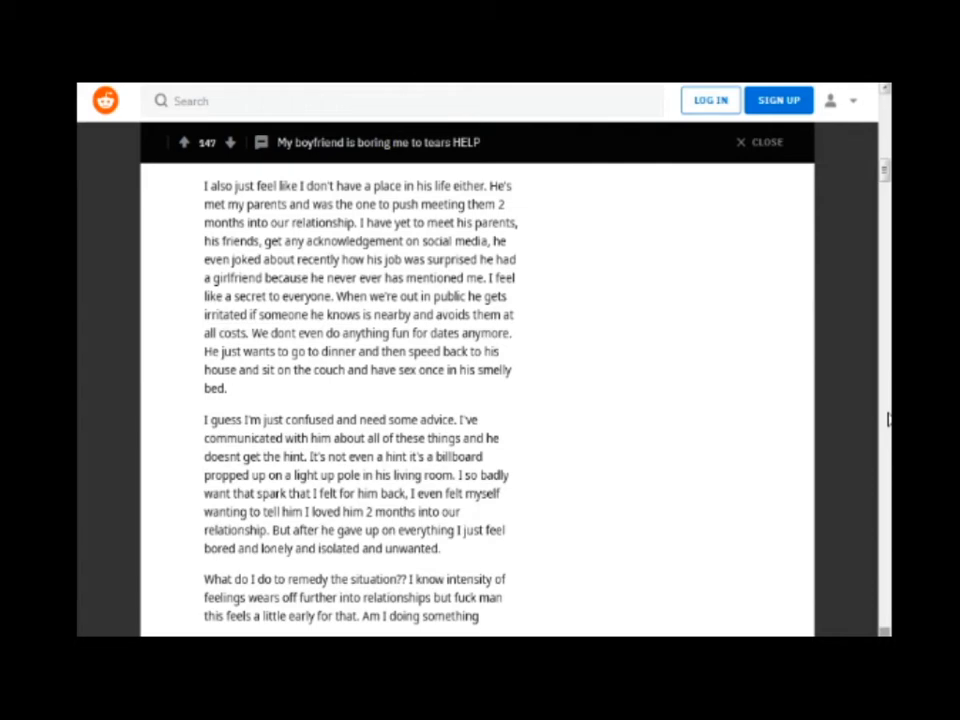
pyautogui.scroll(-3)
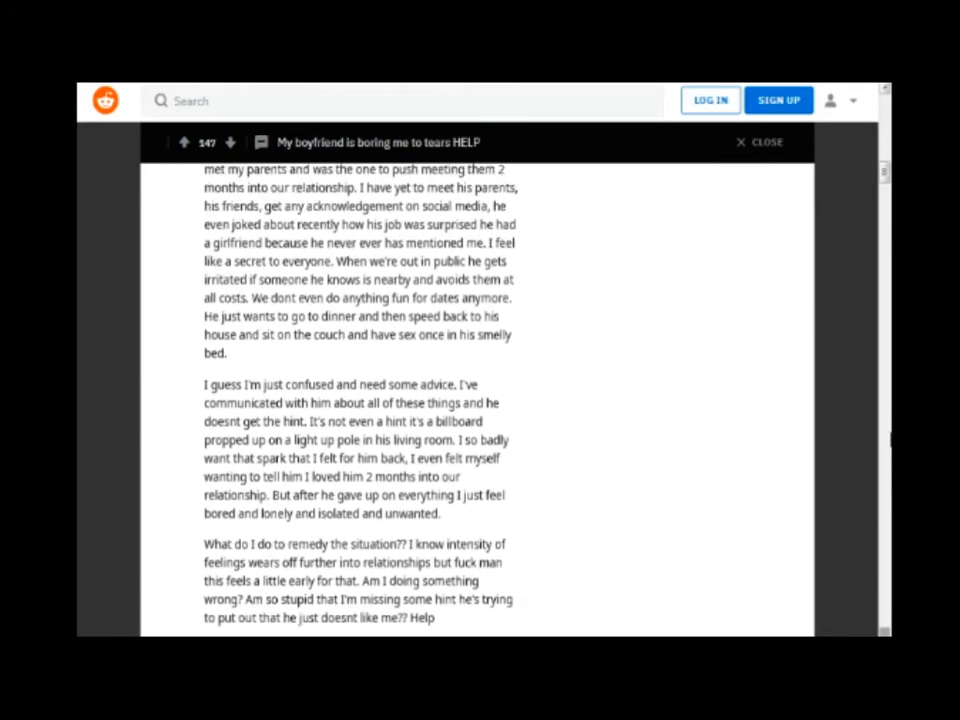
pyautogui.scroll(-3)
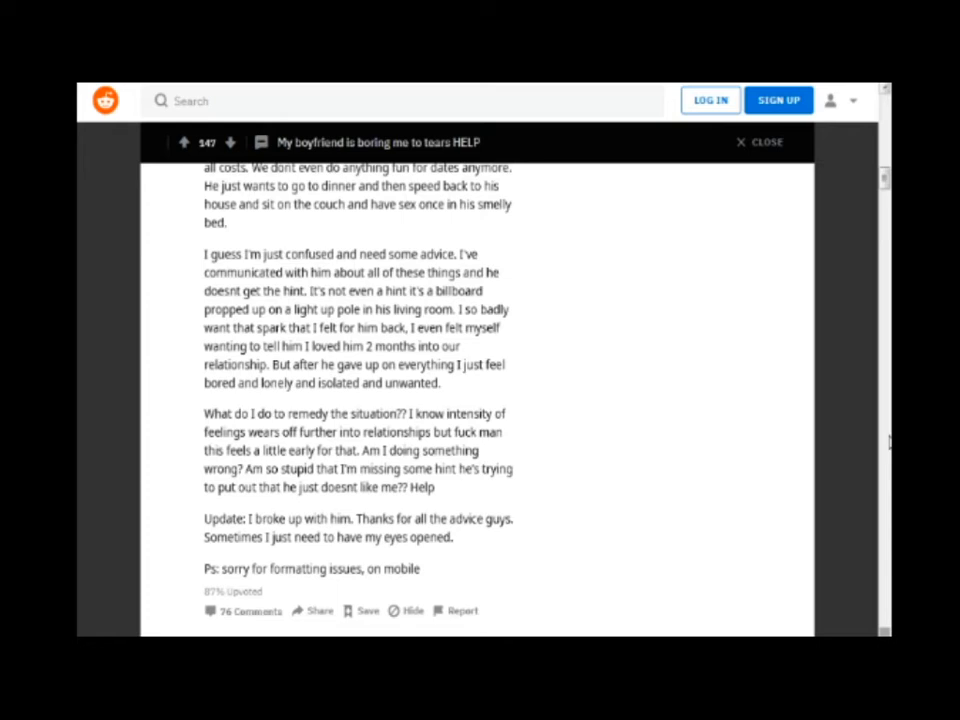
pyautogui.moveTo(752, 428)
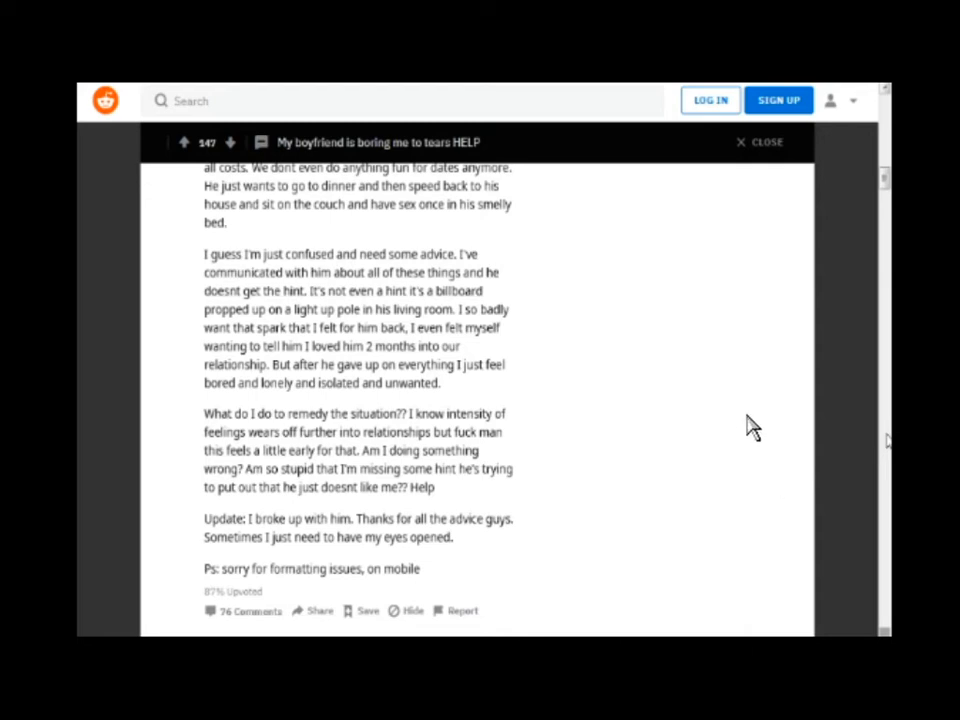
pyautogui.moveTo(760, 428)
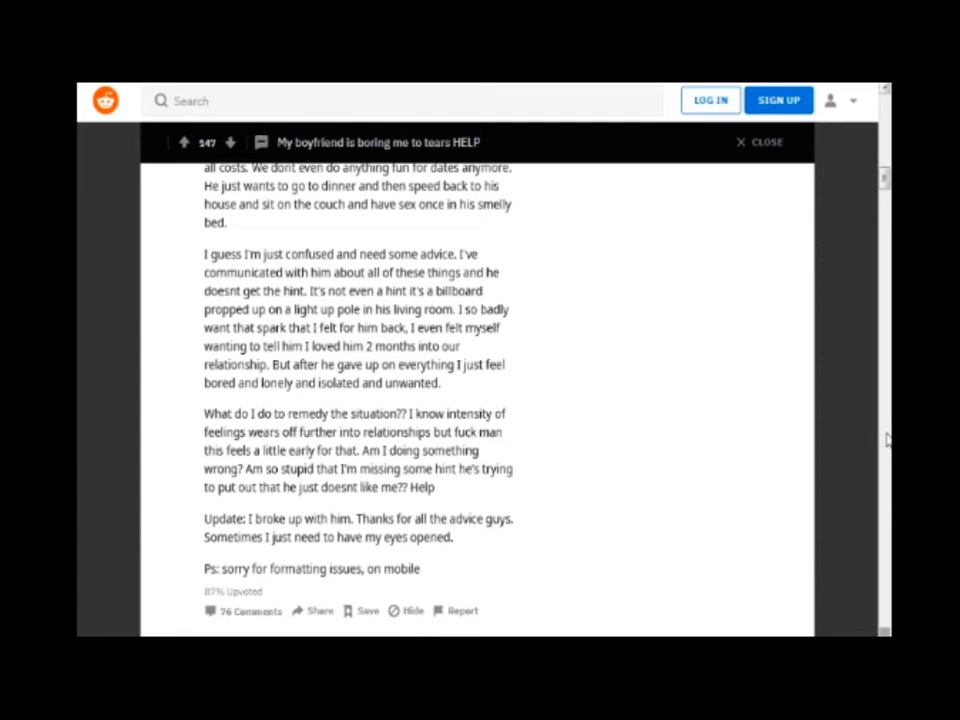
pyautogui.moveTo(880, 444)
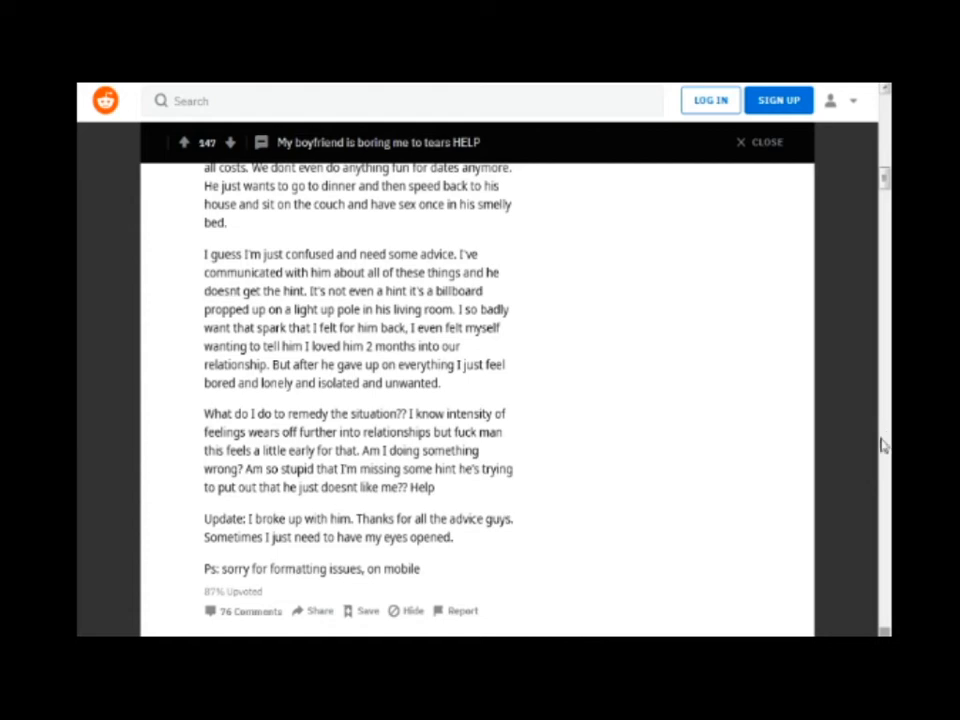
pyautogui.moveTo(818, 458)
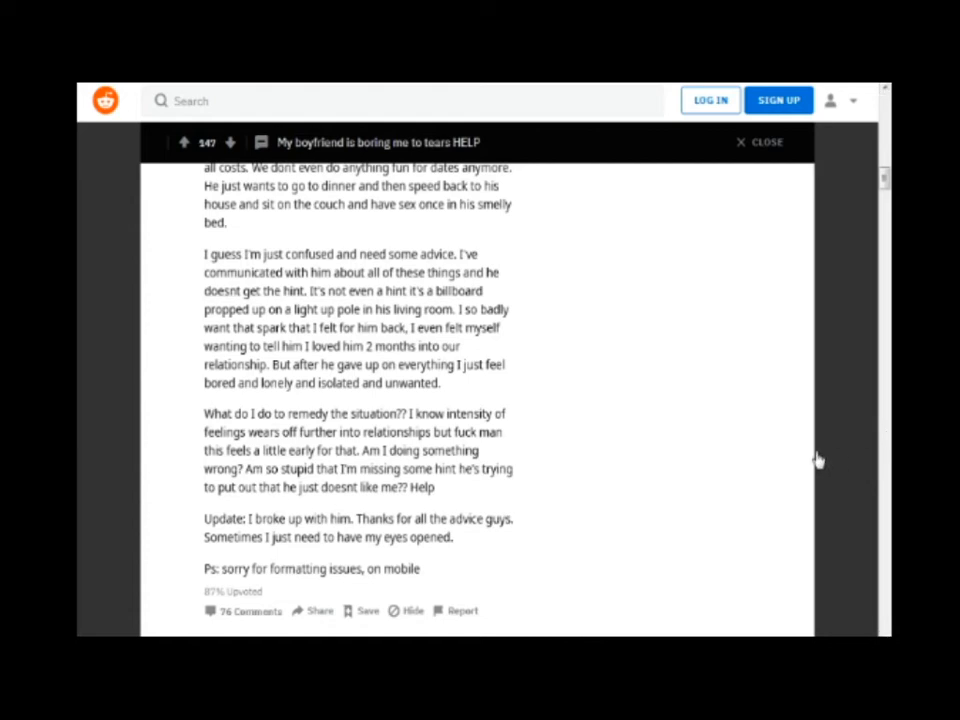
pyautogui.moveTo(740, 544)
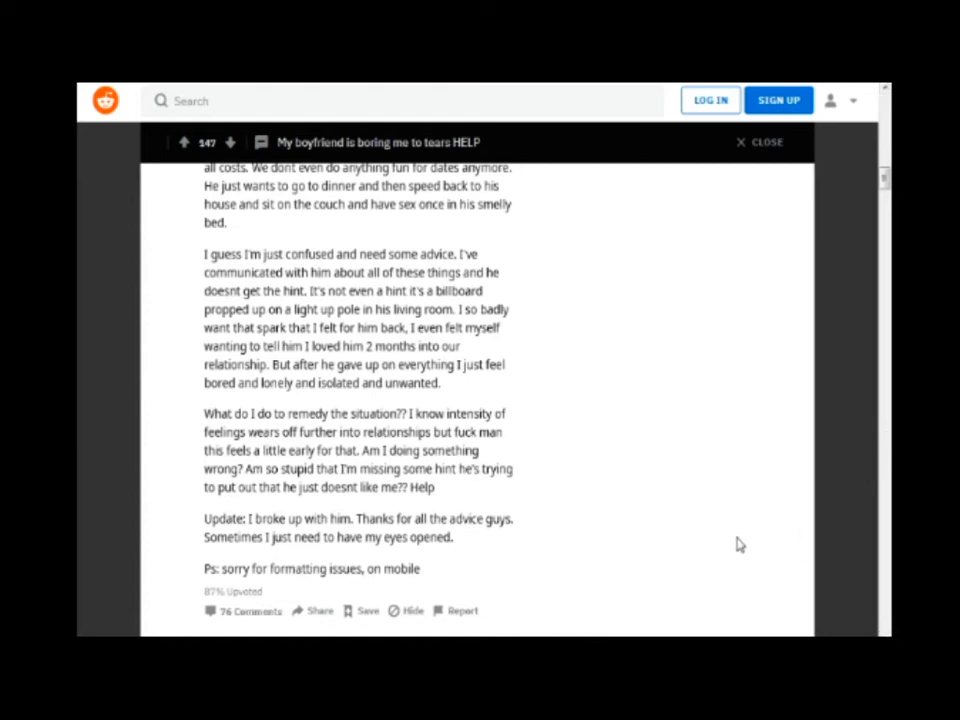
pyautogui.scroll(3)
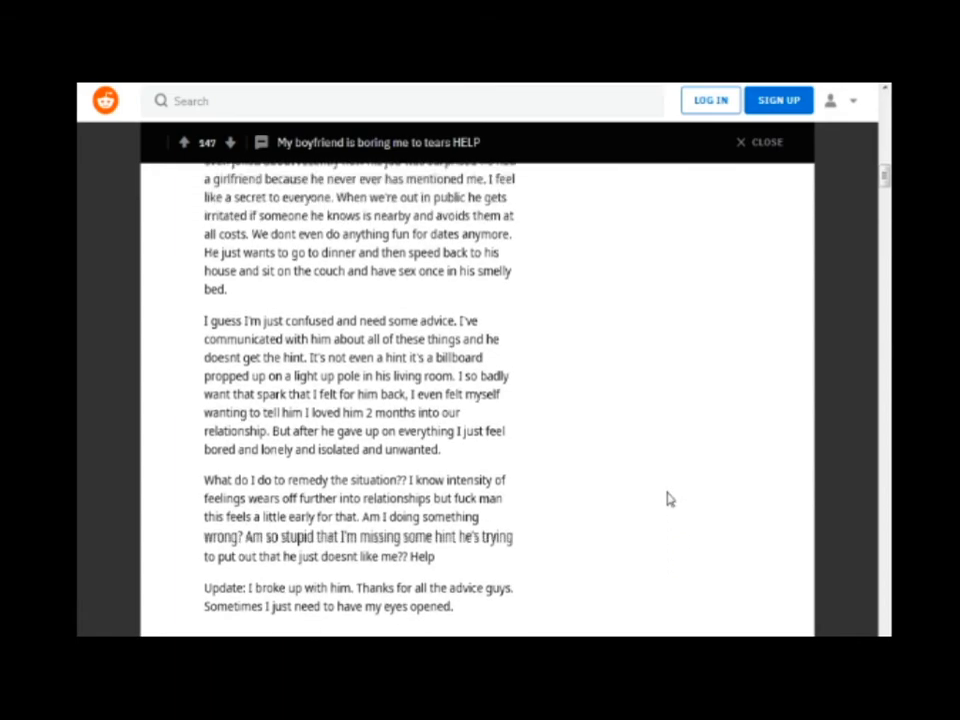
pyautogui.scroll(3)
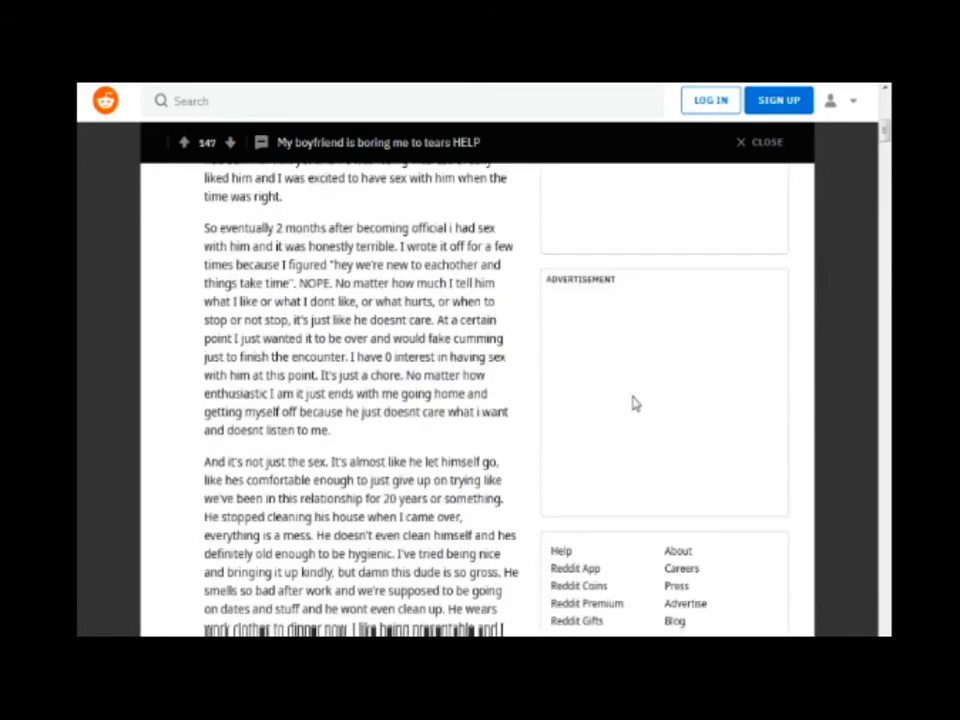
pyautogui.scroll(3)
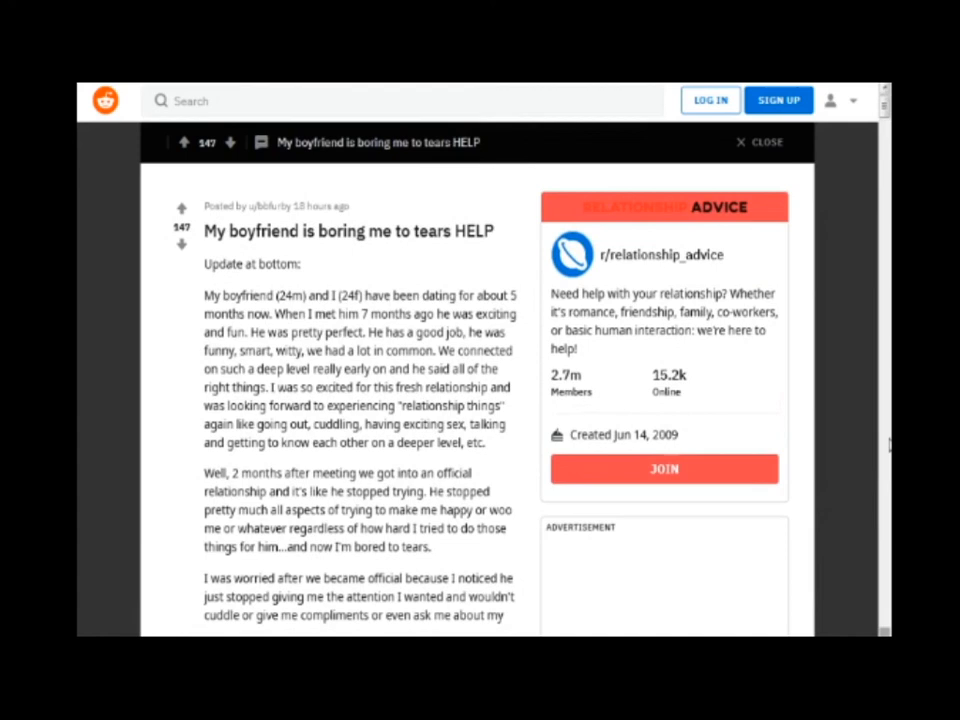